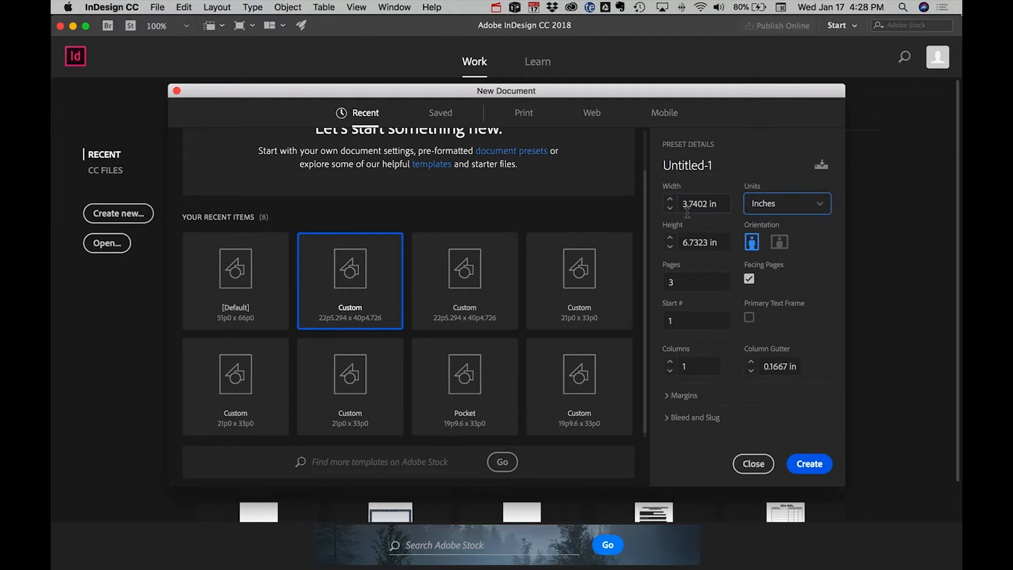
pyautogui.moveTo(719, 218)
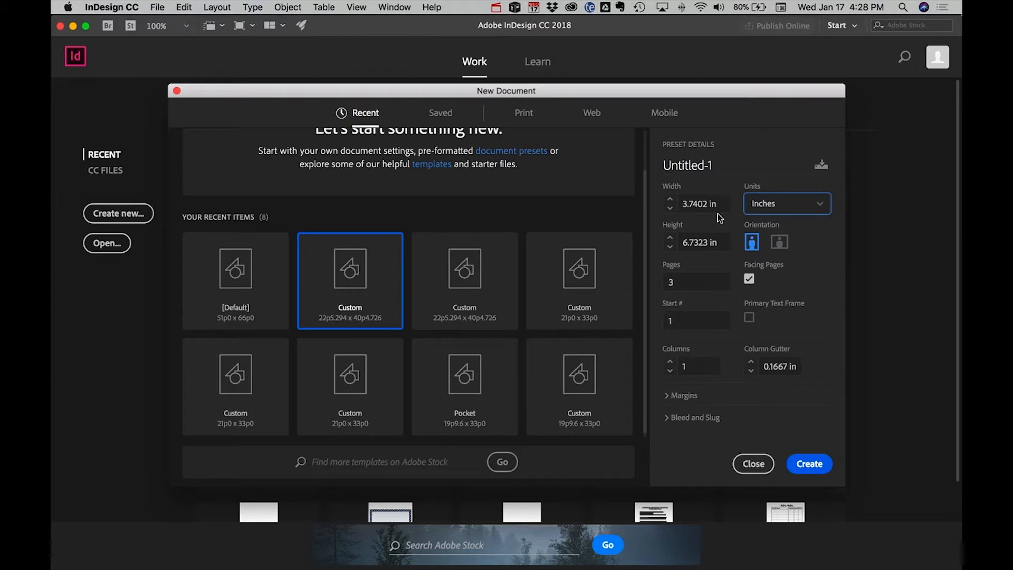
# Create a three-page 3.7402 x 6.7323 in document, toggling units to millimetres and back to inches.
pyautogui.click(786, 202)
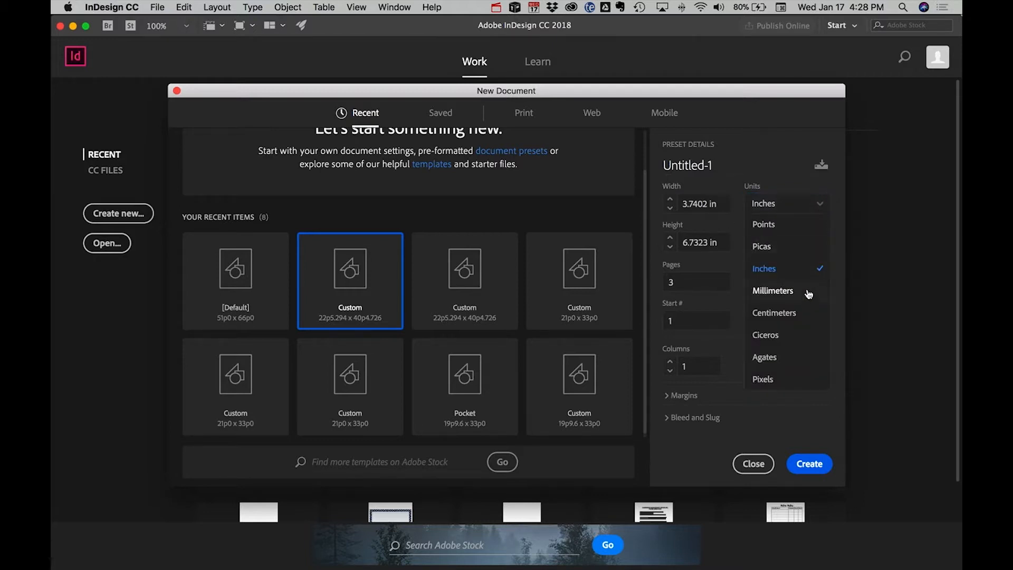
pyautogui.click(772, 290)
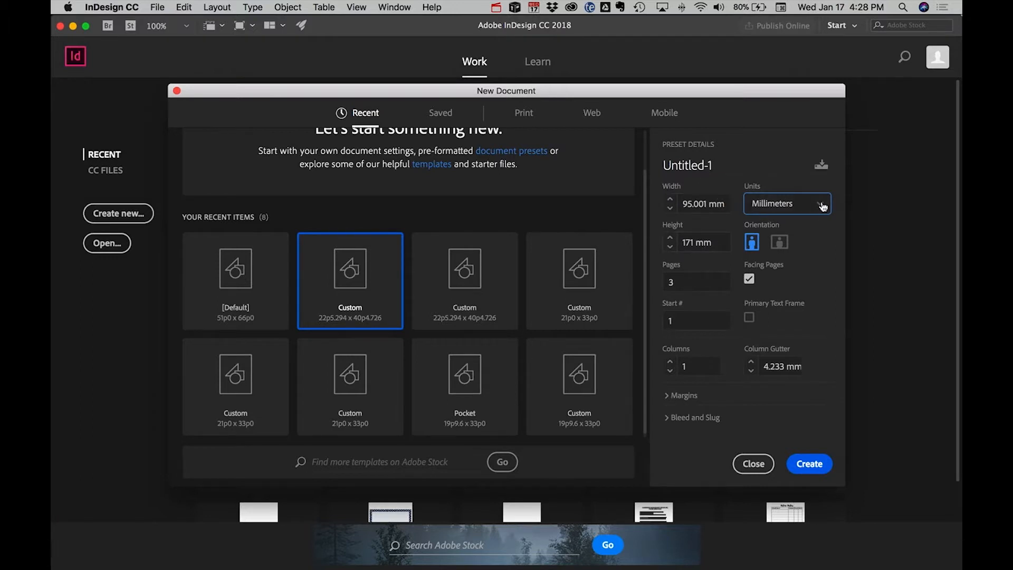
pyautogui.click(786, 202)
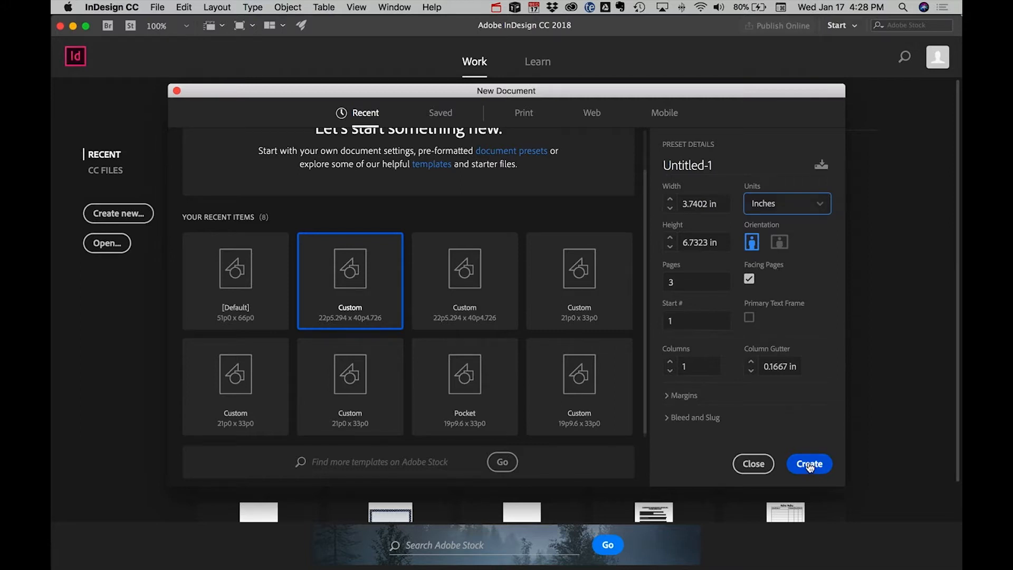
pyautogui.click(752, 464)
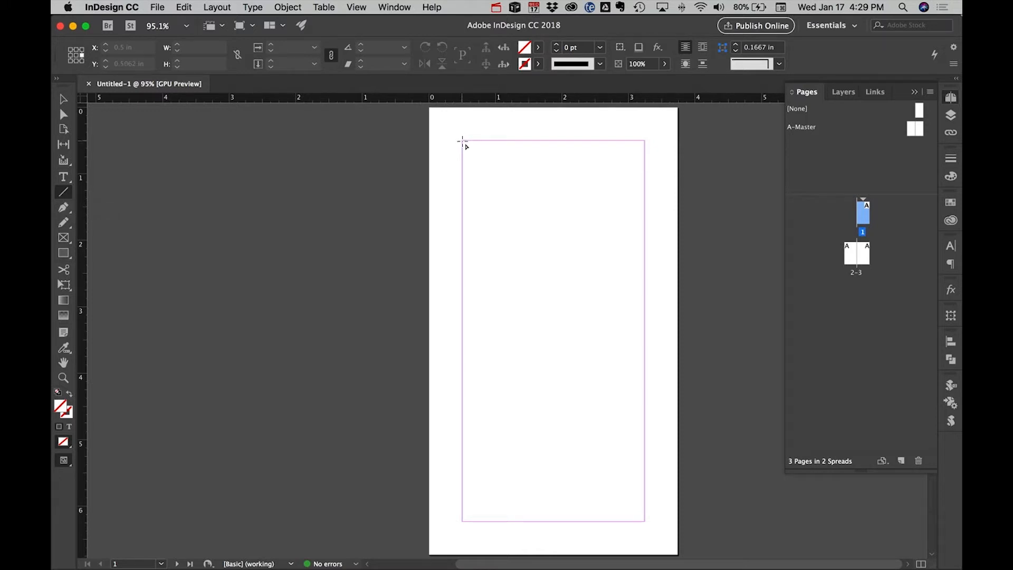
# Draw a vertical line along the left margin from the top to the bottom margin.
pyautogui.moveTo(461, 142); pyautogui.dragTo(461, 458)
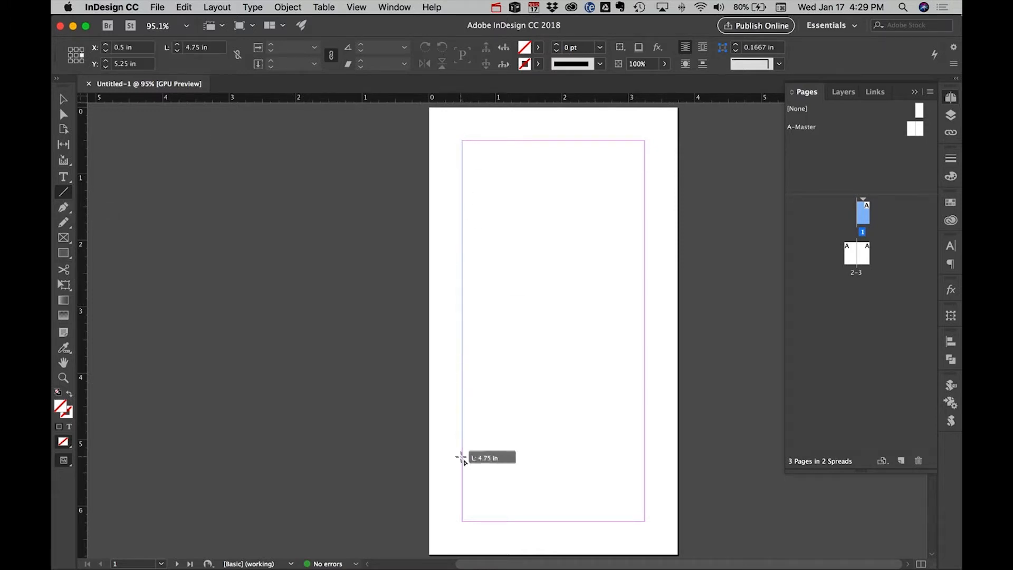
pyautogui.moveTo(460, 458); pyautogui.dragTo(464, 522)
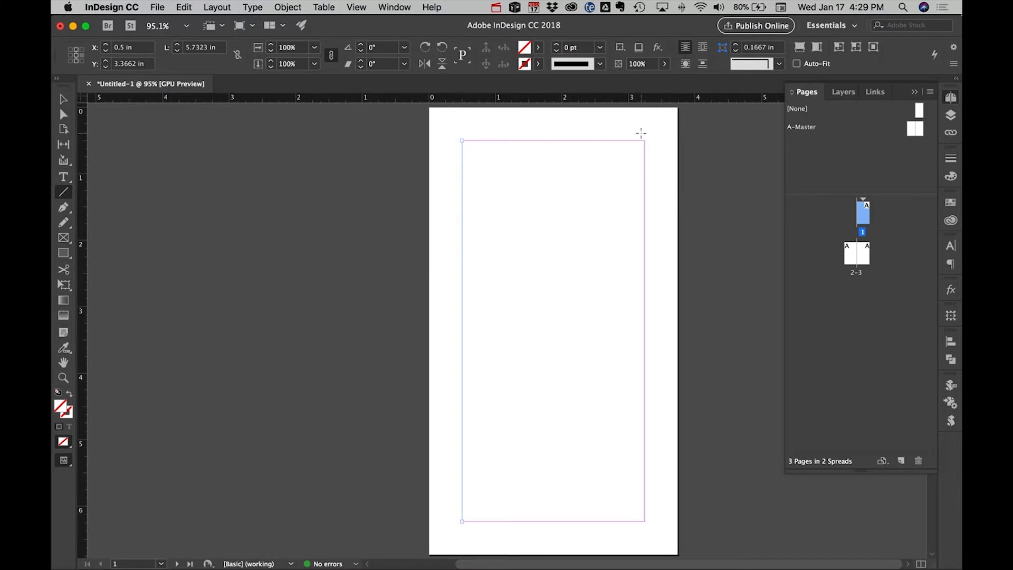
pyautogui.moveTo(458, 155)
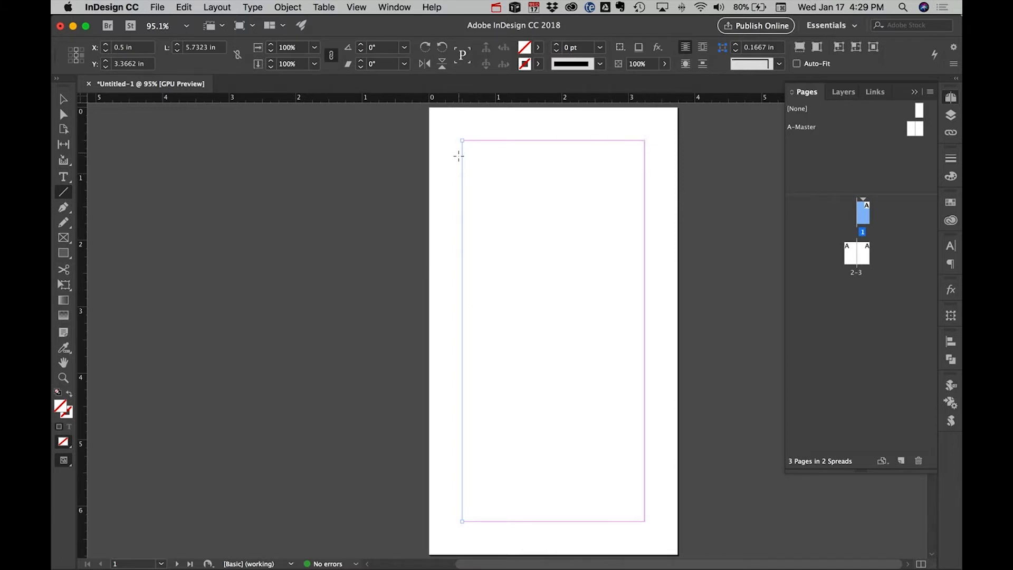
pyautogui.moveTo(550, 274)
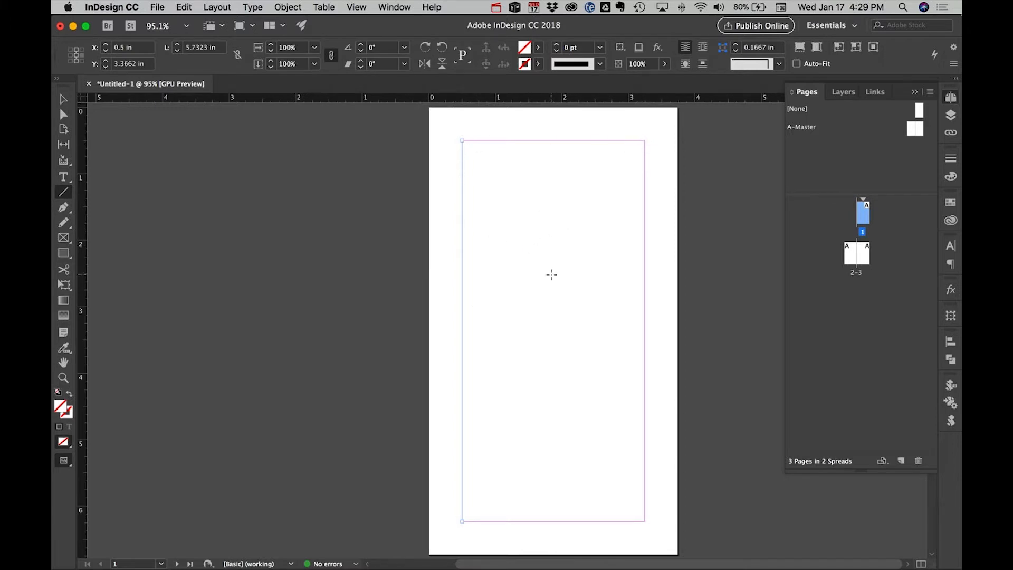
pyautogui.moveTo(422, 192)
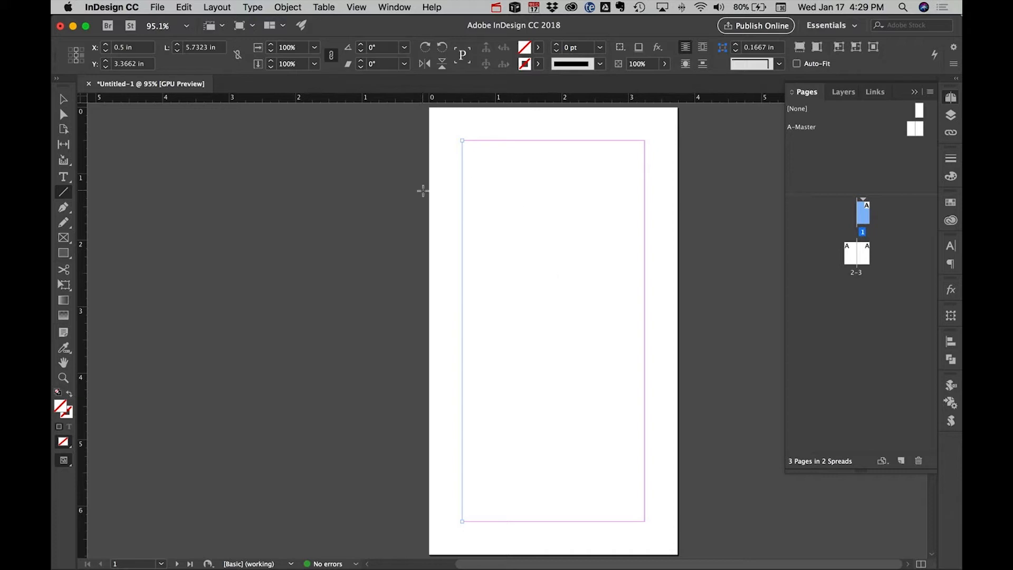
pyautogui.moveTo(218, 129)
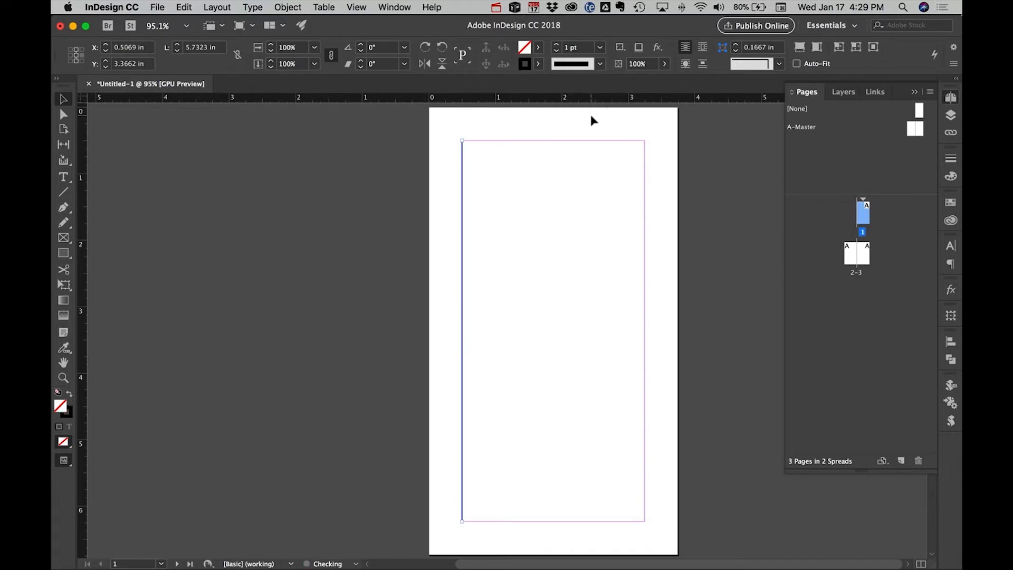
pyautogui.click(183, 7)
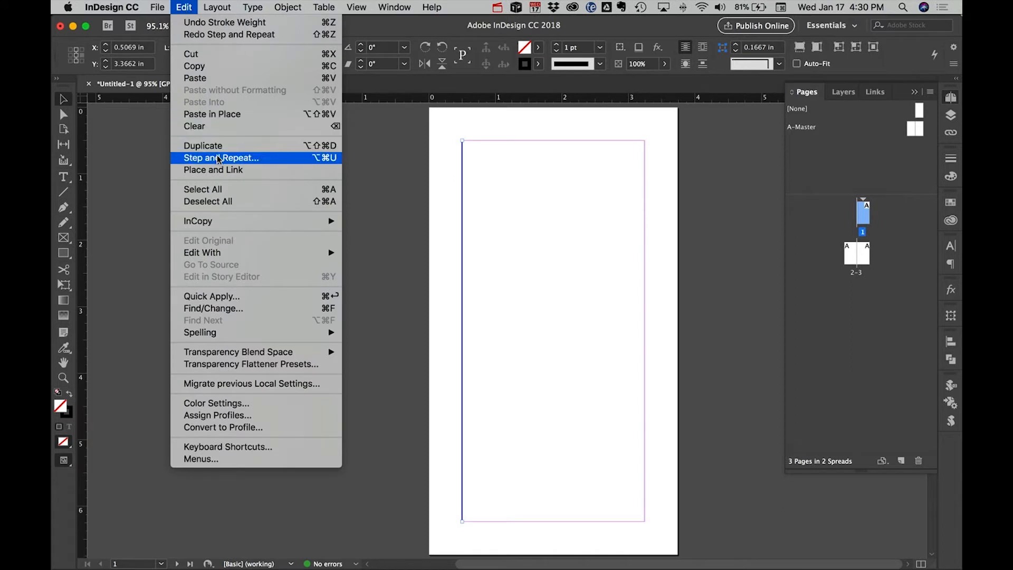
# Step and repeat the vertical line across the page with a 0.25 in horizontal offset.
pyautogui.click(222, 157)
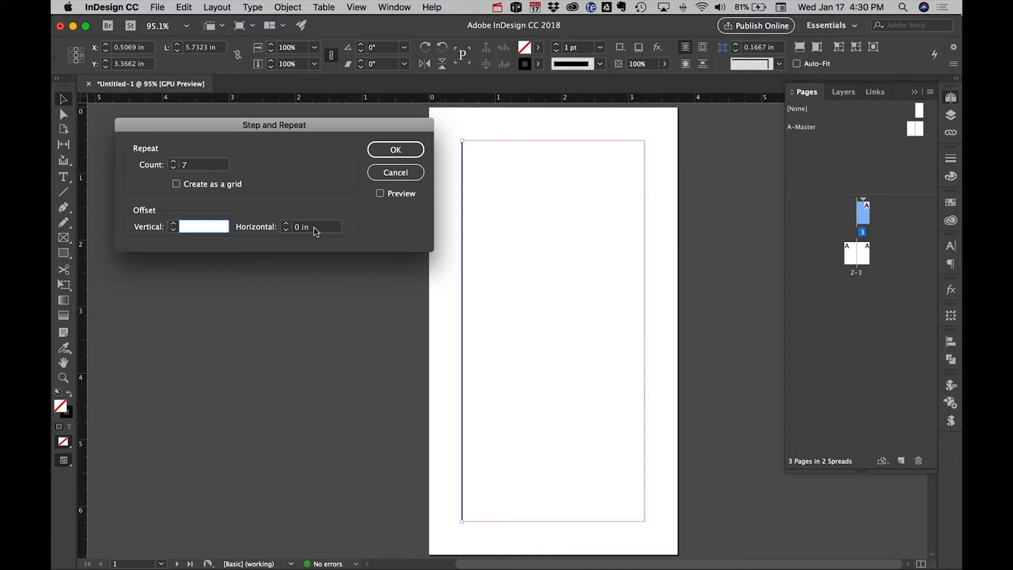
pyautogui.write('.25')
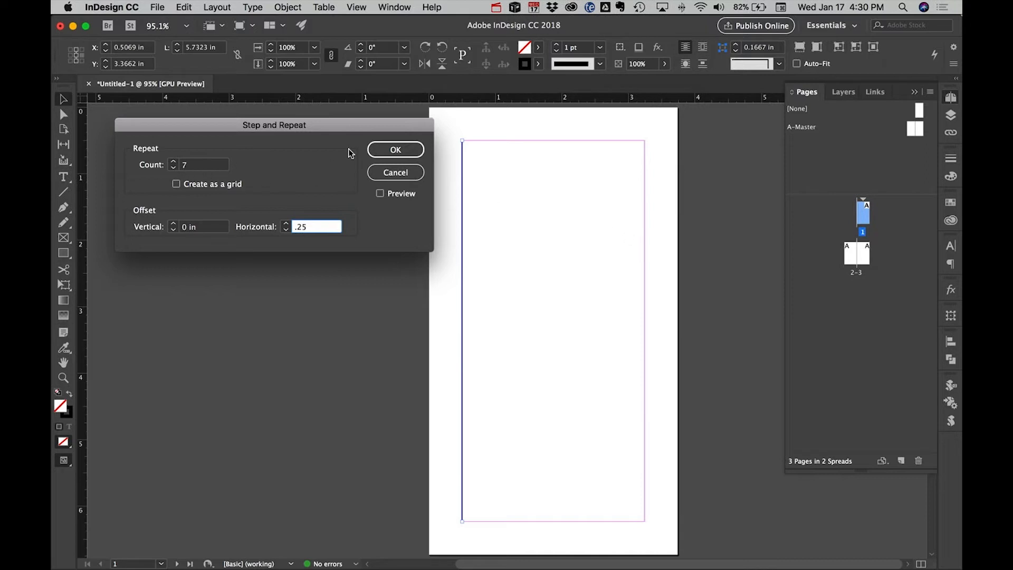
pyautogui.click(395, 150)
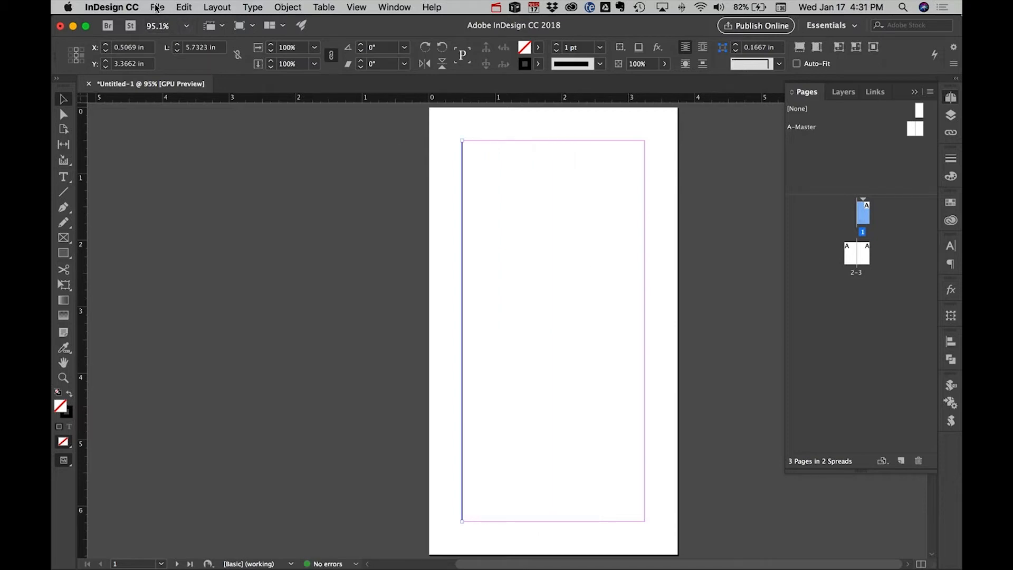
pyautogui.click(185, 7)
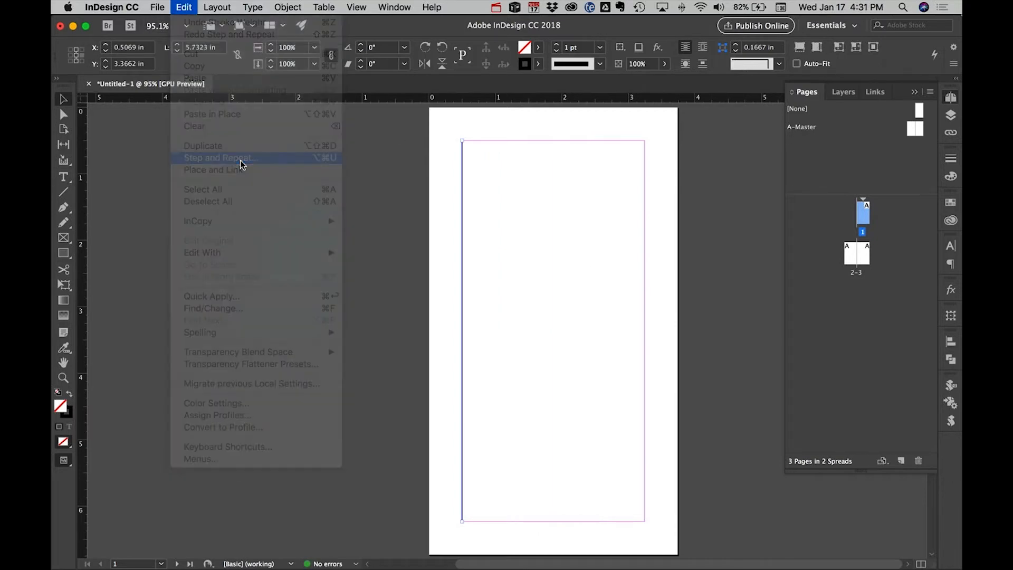
pyautogui.click(220, 158)
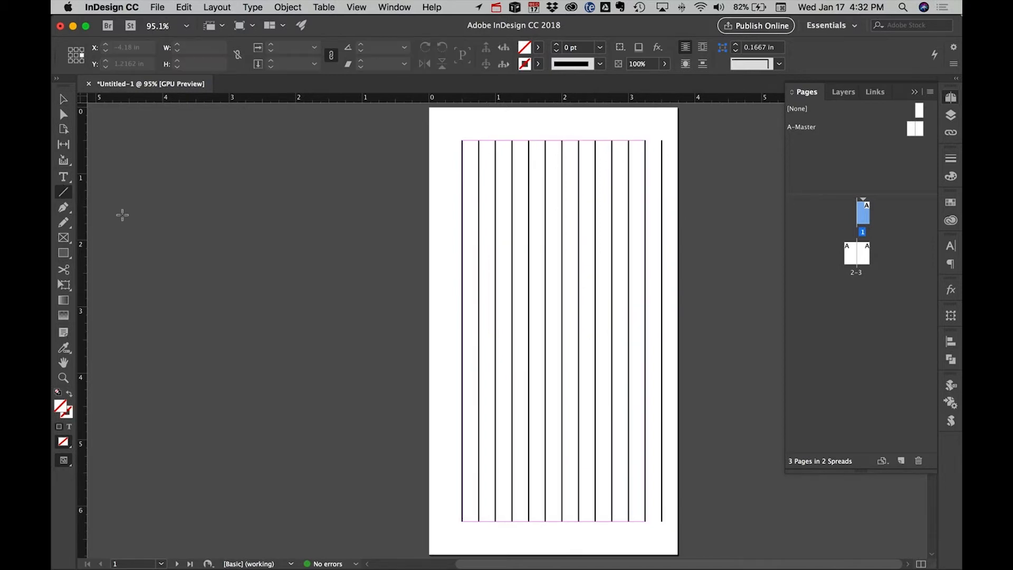
# Draw a horizontal line along the top margin joining the tops of the vertical lines.
pyautogui.moveTo(460, 142); pyautogui.dragTo(595, 146)
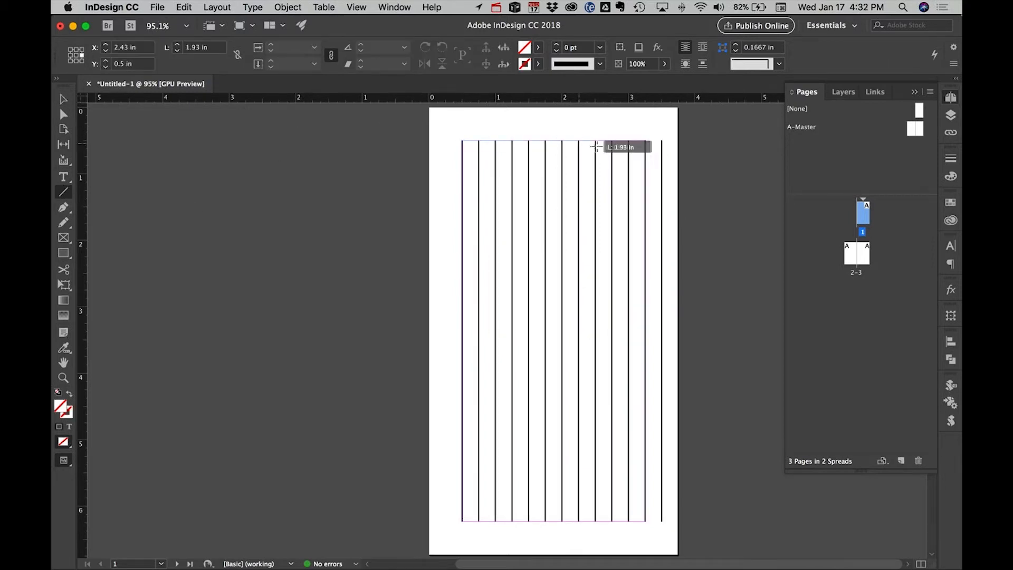
pyautogui.moveTo(595, 147); pyautogui.dragTo(659, 140)
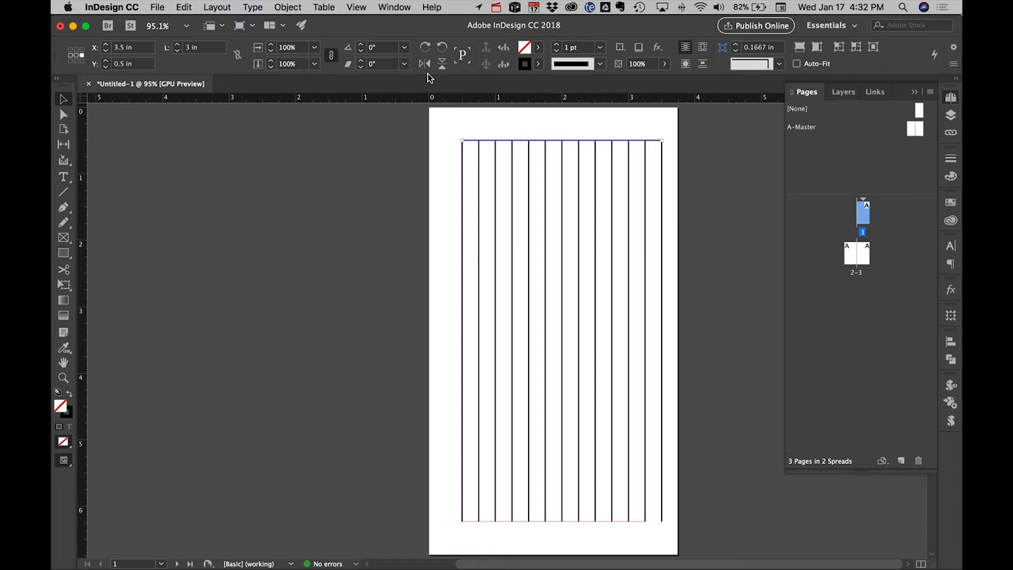
pyautogui.click(356, 7)
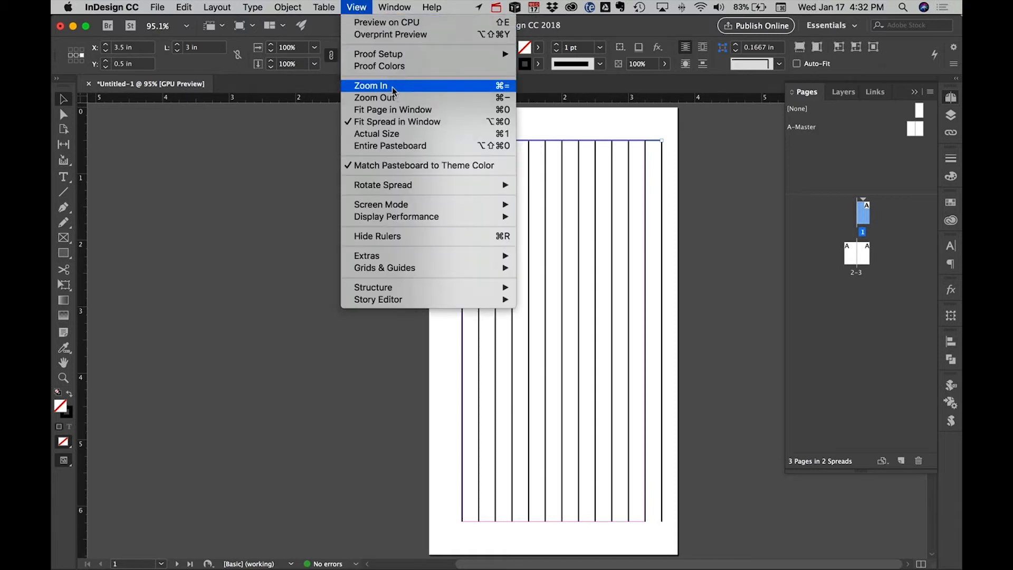
pyautogui.moveTo(501, 91)
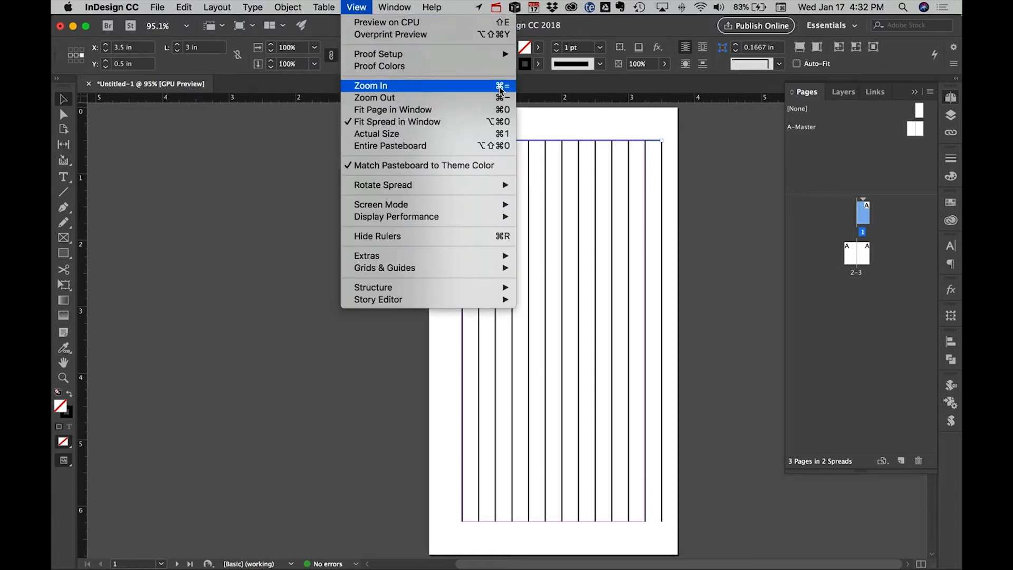
pyautogui.moveTo(386, 23)
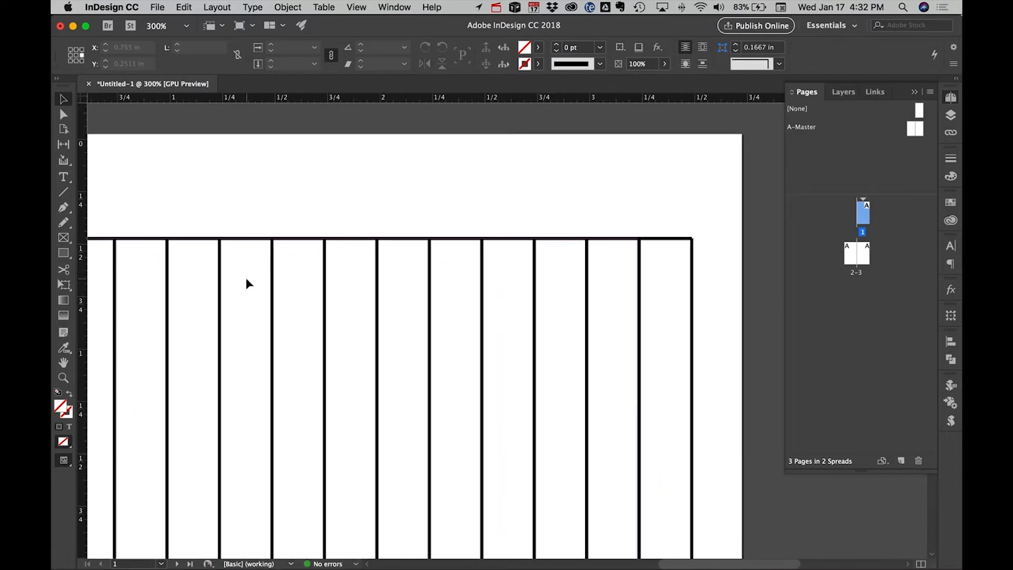
pyautogui.scroll(-3)
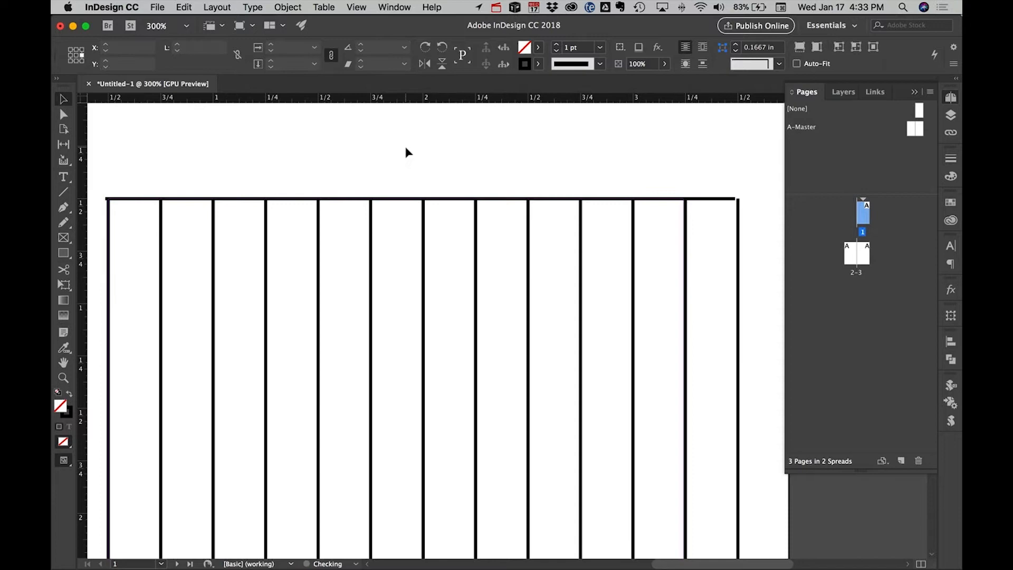
pyautogui.click(136, 200)
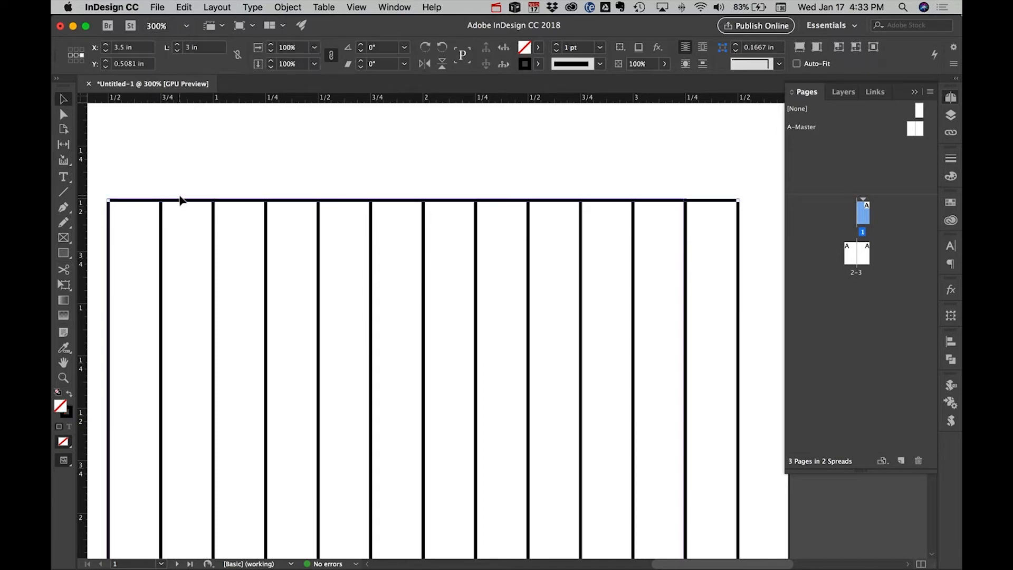
# Step and repeat the horizontal line once downward at 0.25 in as a test.
pyautogui.click(183, 7)
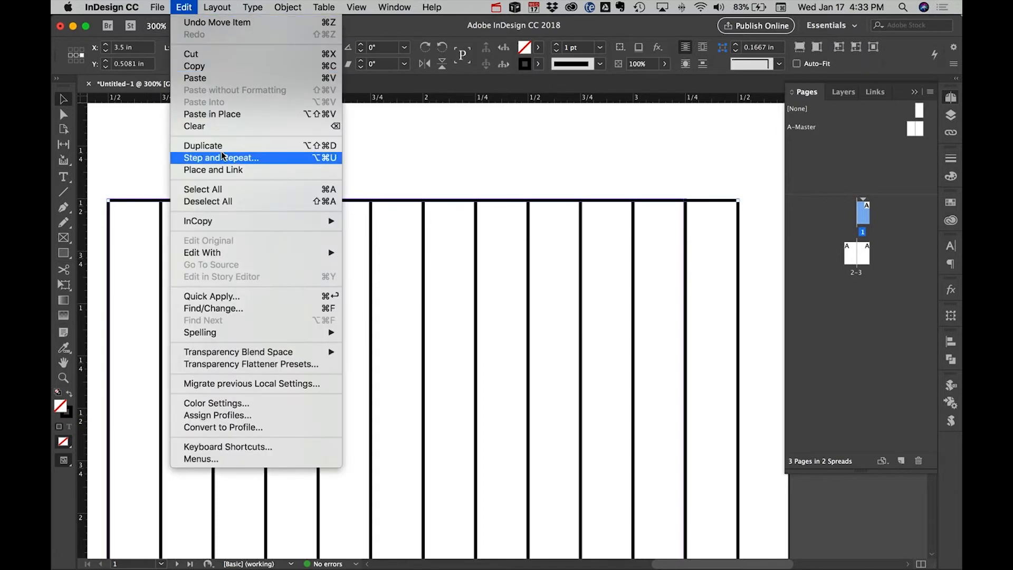
pyautogui.click(222, 157)
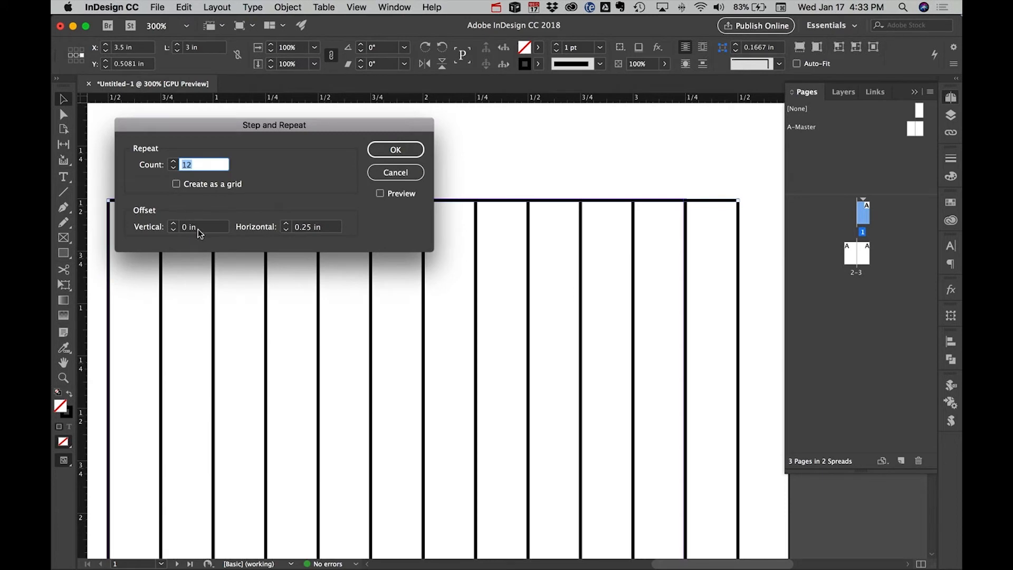
pyautogui.write('.25')
pyautogui.click(317, 226)
pyautogui.write('0')
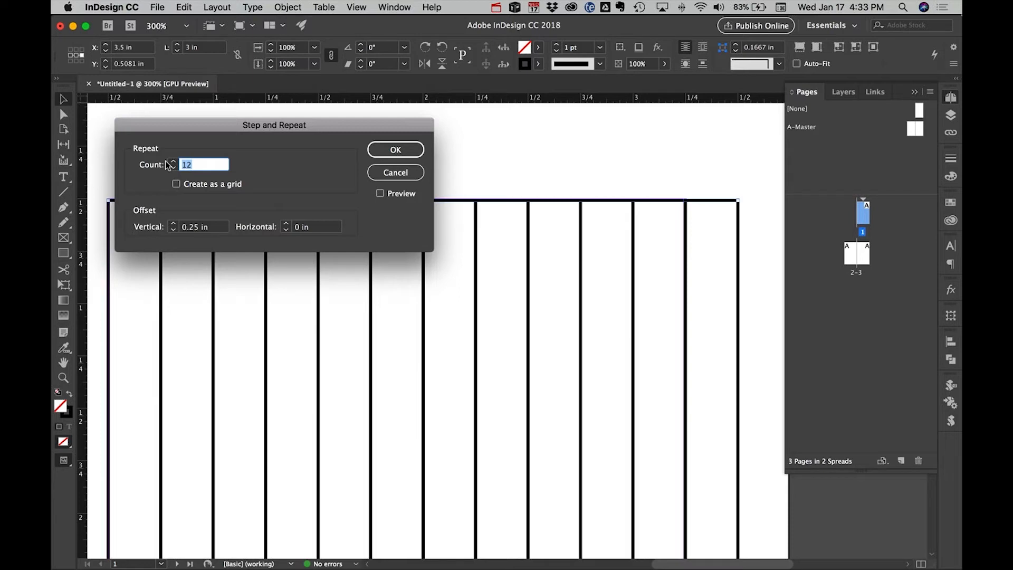
pyautogui.write('1')
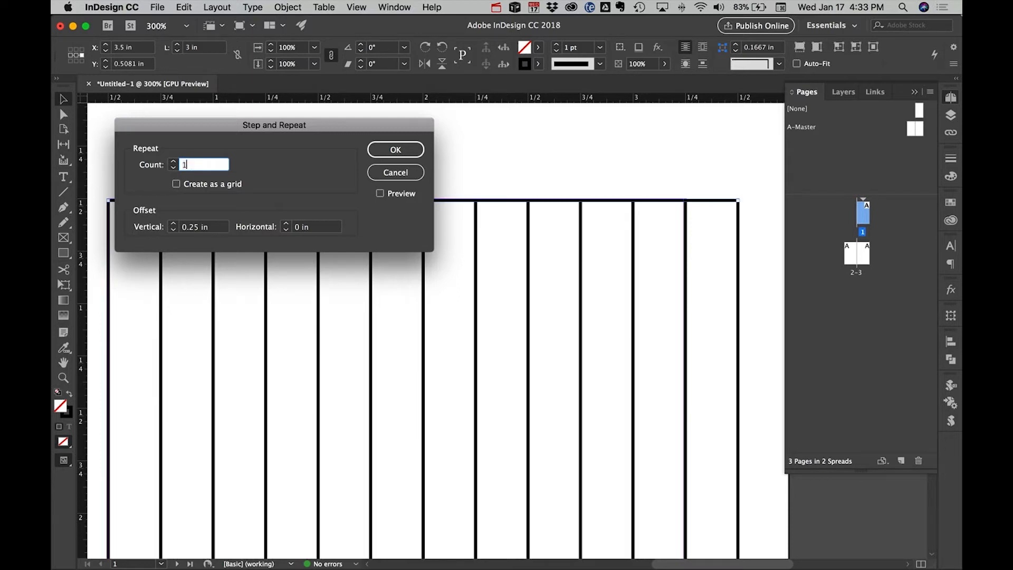
pyautogui.click(394, 149)
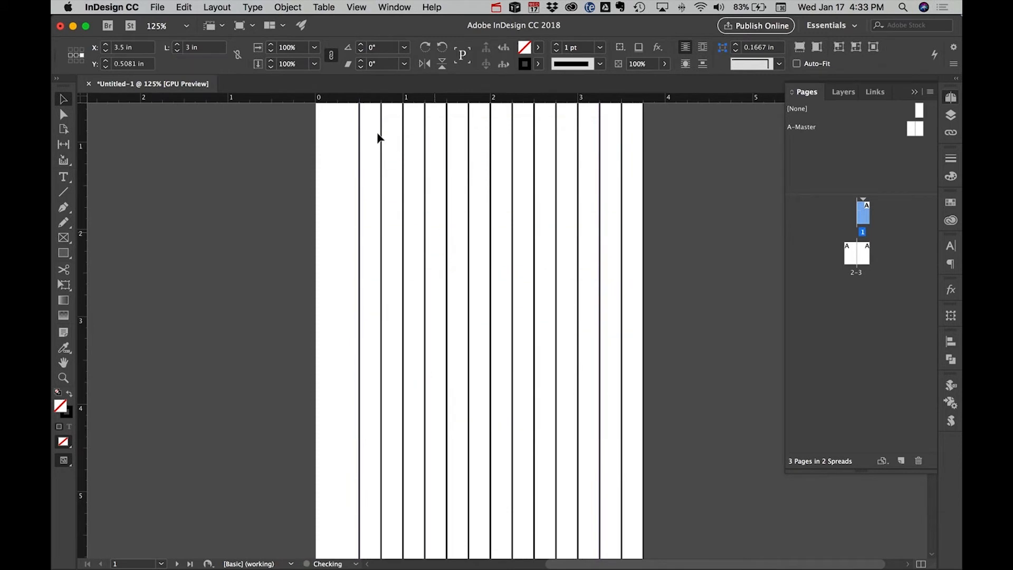
# Repeat the horizontal line downward 20 times, then 4 more times, filling the margins.
pyautogui.click(184, 7)
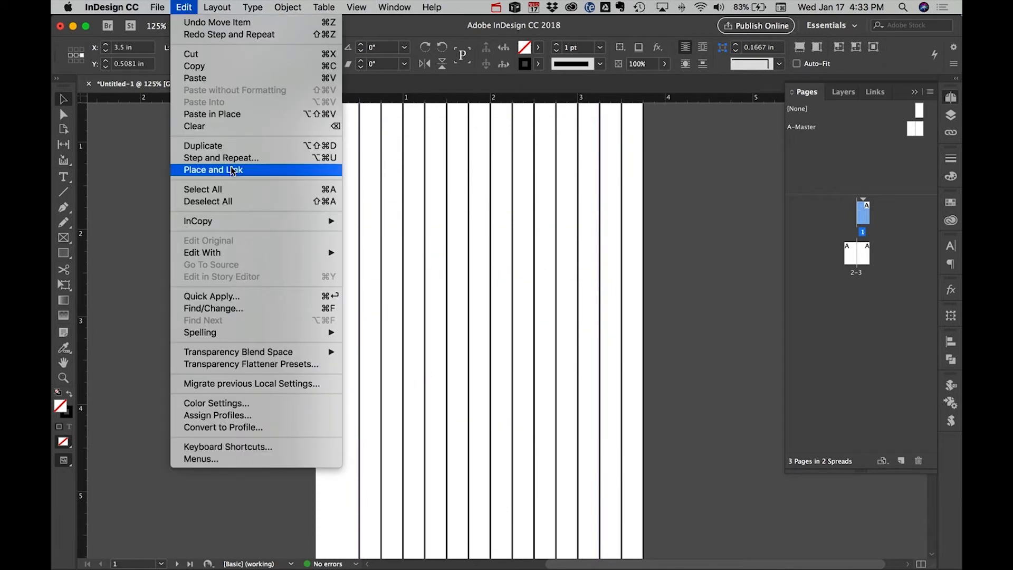
pyautogui.click(221, 157)
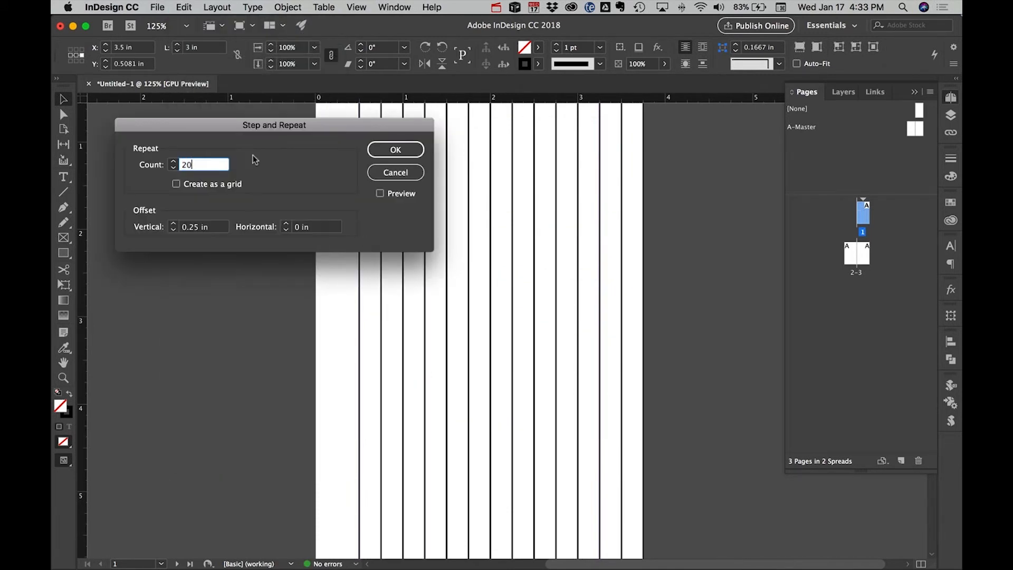
pyautogui.click(394, 149)
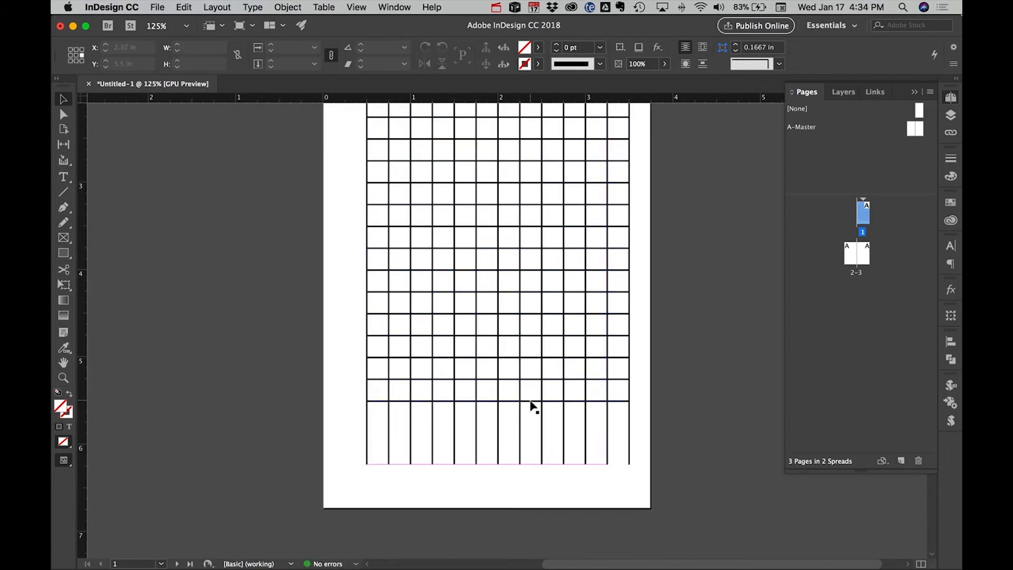
pyautogui.click(184, 7)
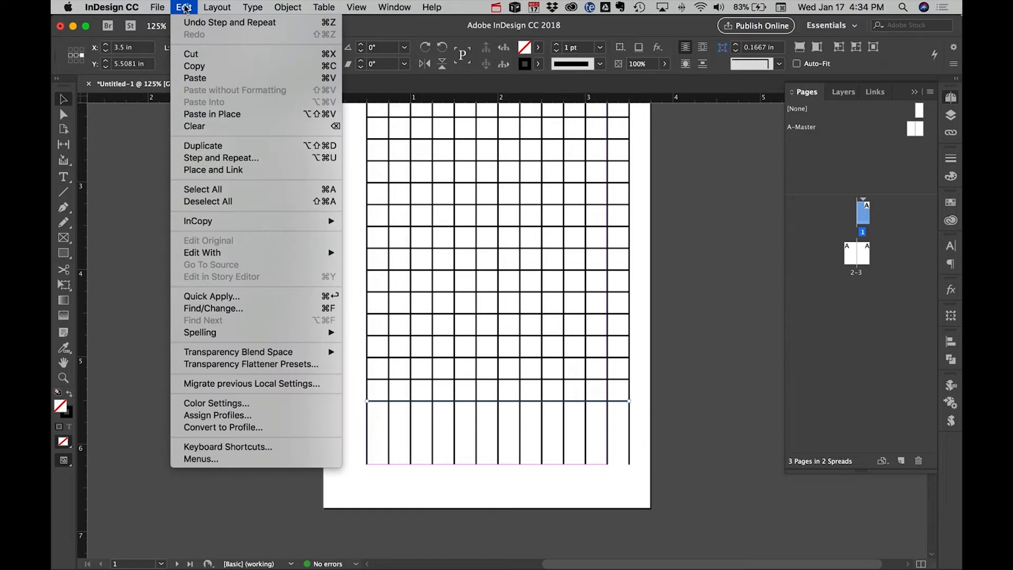
pyautogui.click(221, 158)
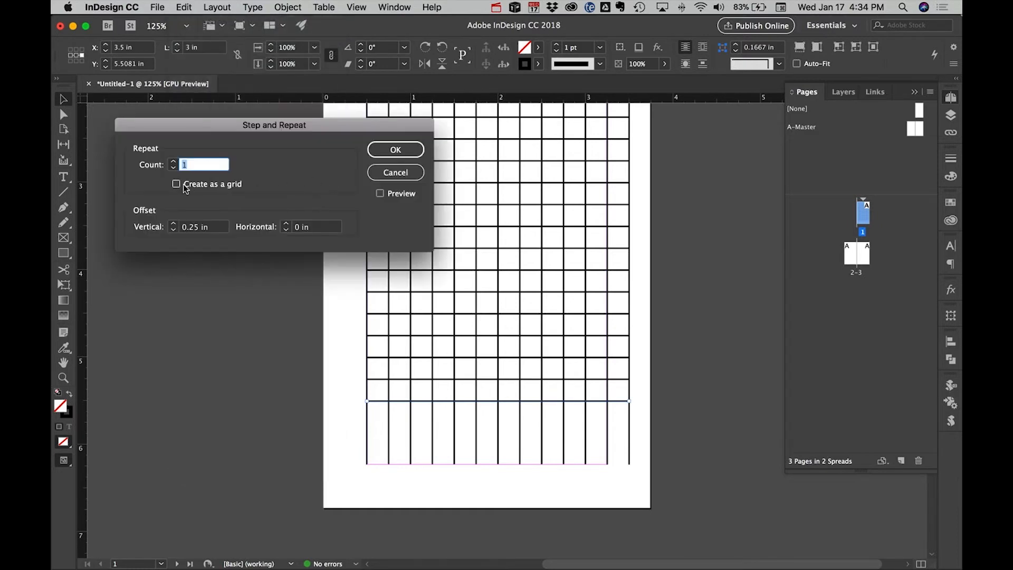
pyautogui.write('4')
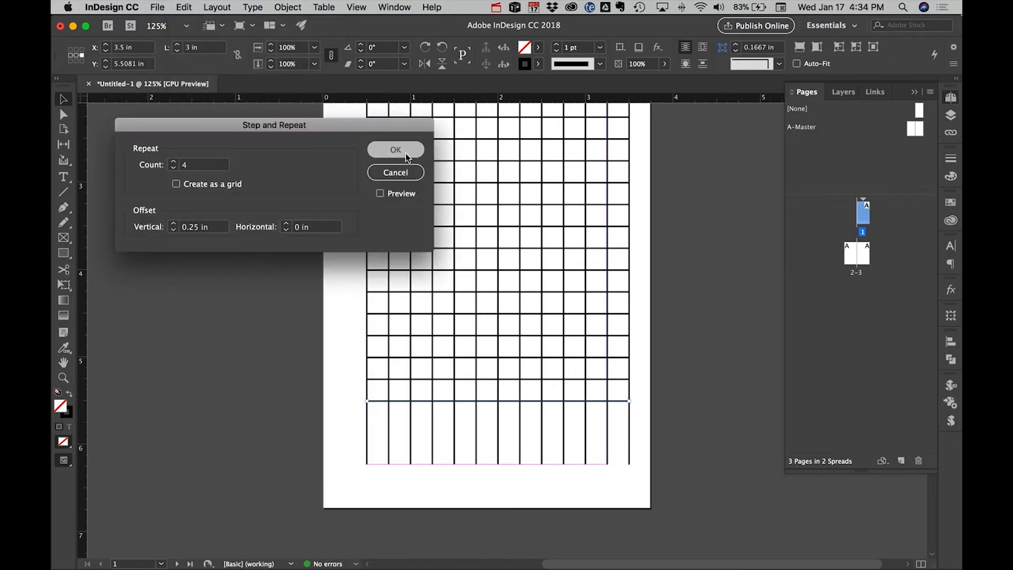
pyautogui.click(395, 149)
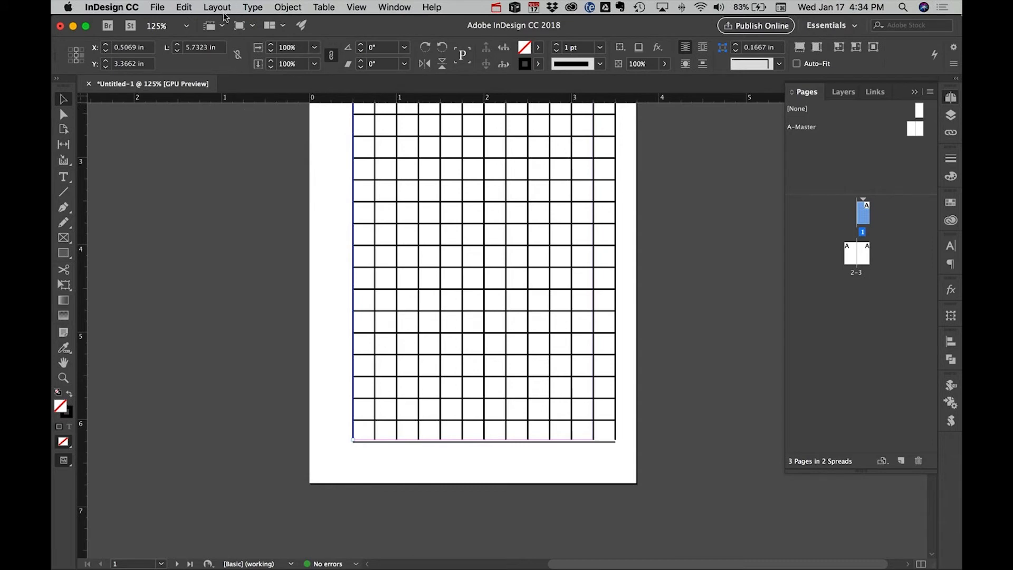
pyautogui.moveTo(354, 407)
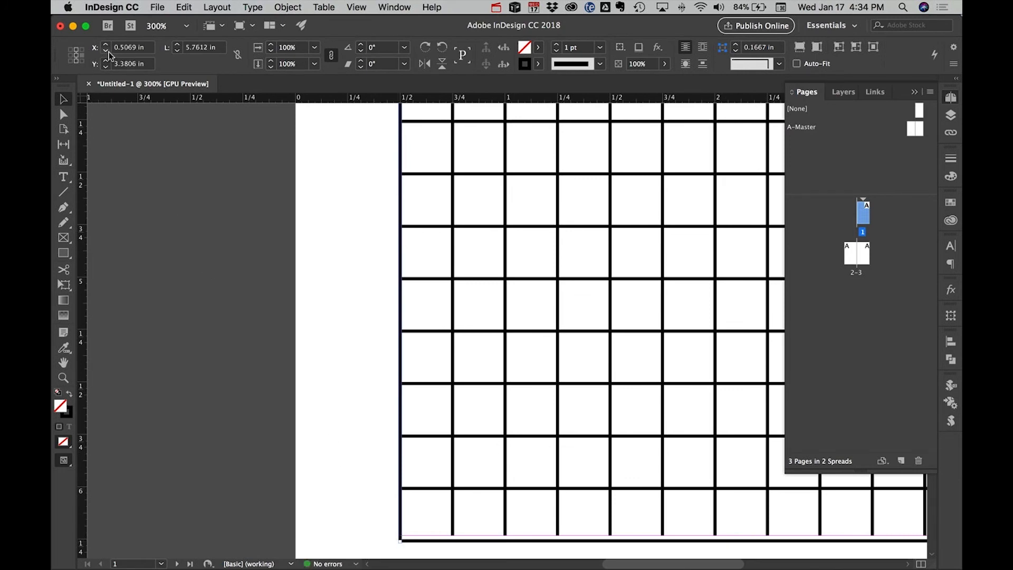
# Edit the vertical lines' Length value so they meet the bottom horizontal line.
pyautogui.click(202, 47)
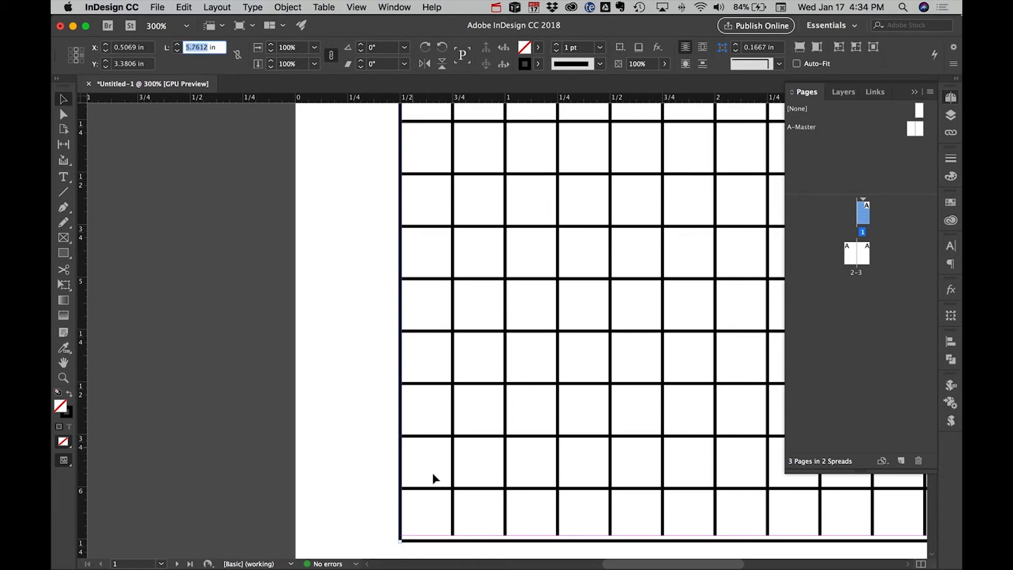
pyautogui.moveTo(434, 510); pyautogui.dragTo(852, 510)
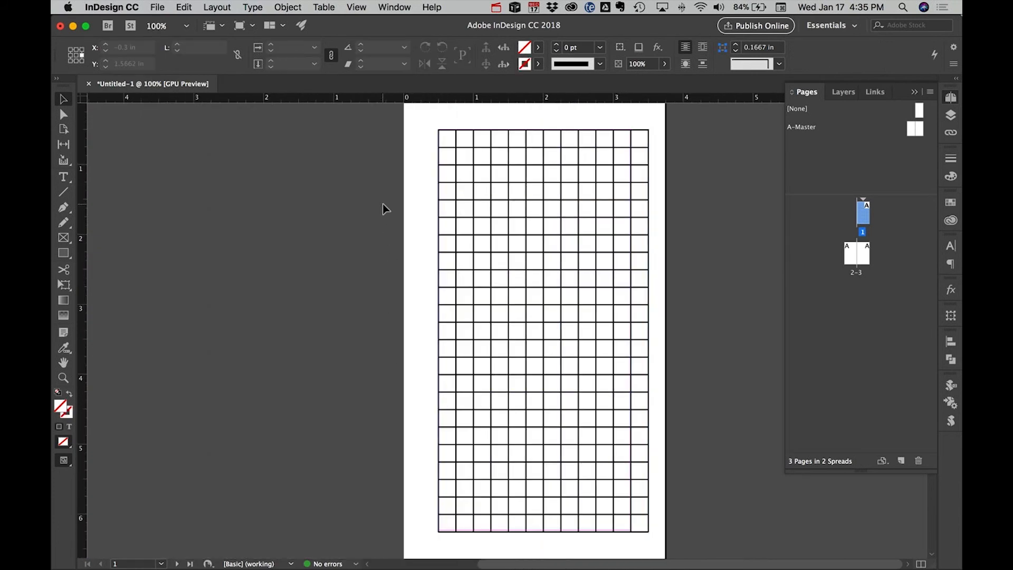
# Select all the grid lines and set their stroke weight to 0.25 pt.
pyautogui.moveTo(429, 119); pyautogui.dragTo(608, 323)
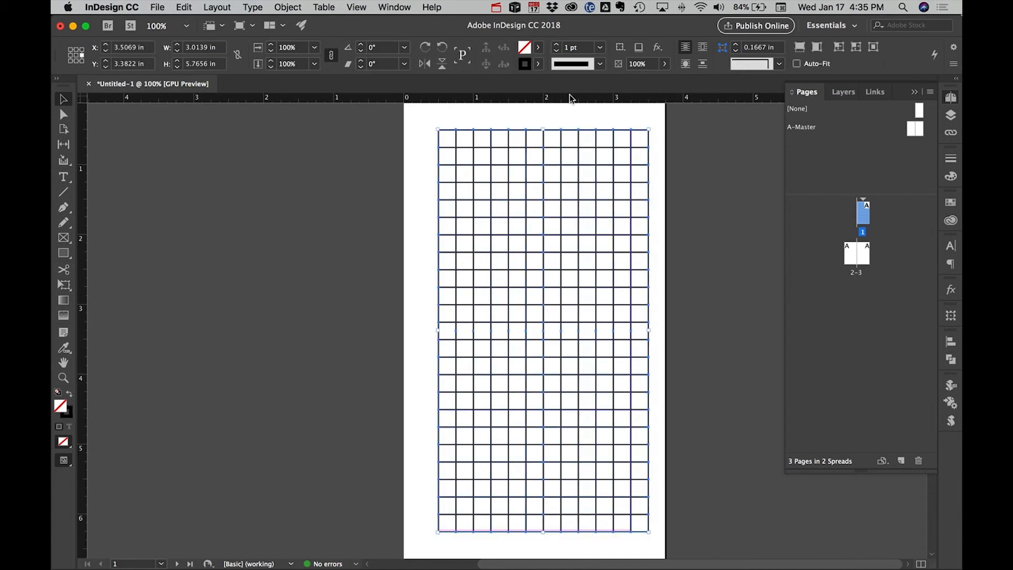
pyautogui.click(598, 47)
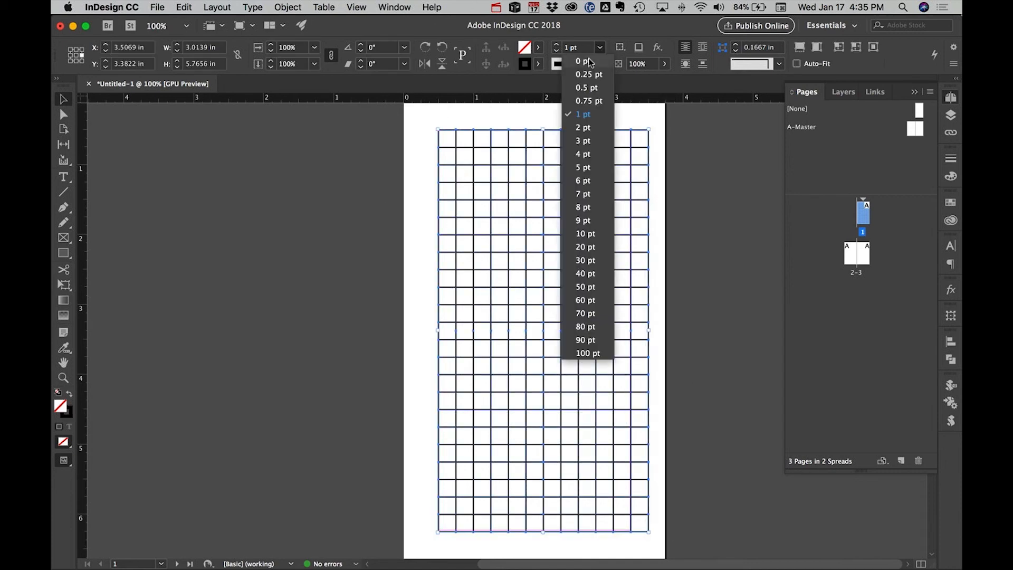
pyautogui.click(586, 88)
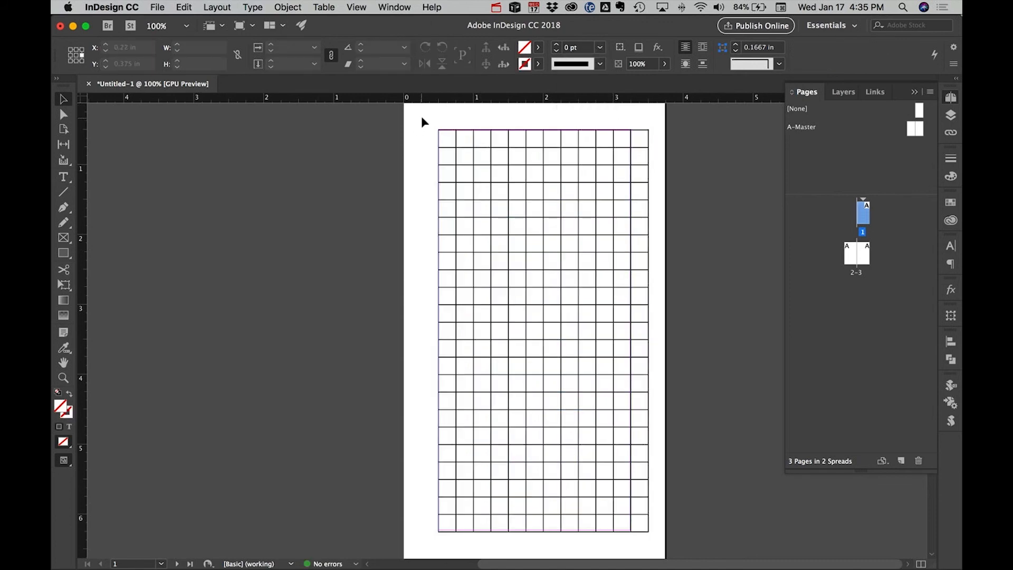
pyautogui.click(543, 329)
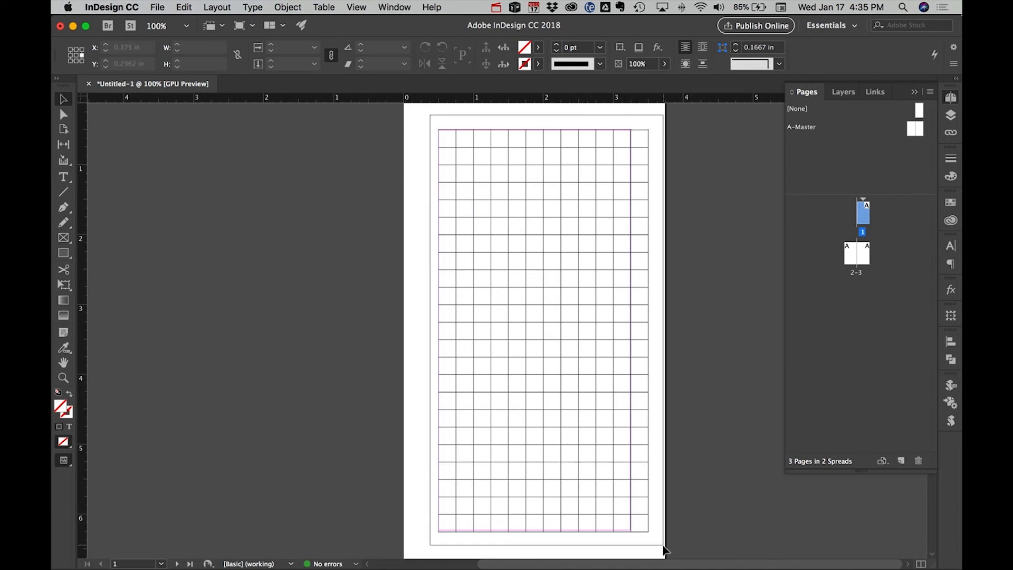
pyautogui.click(598, 46)
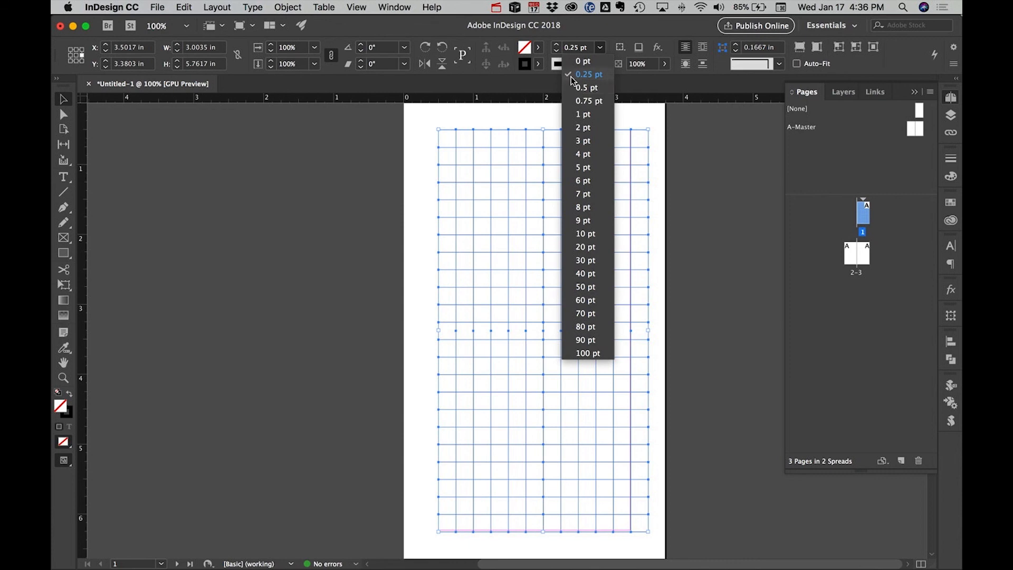
pyautogui.moveTo(579, 84)
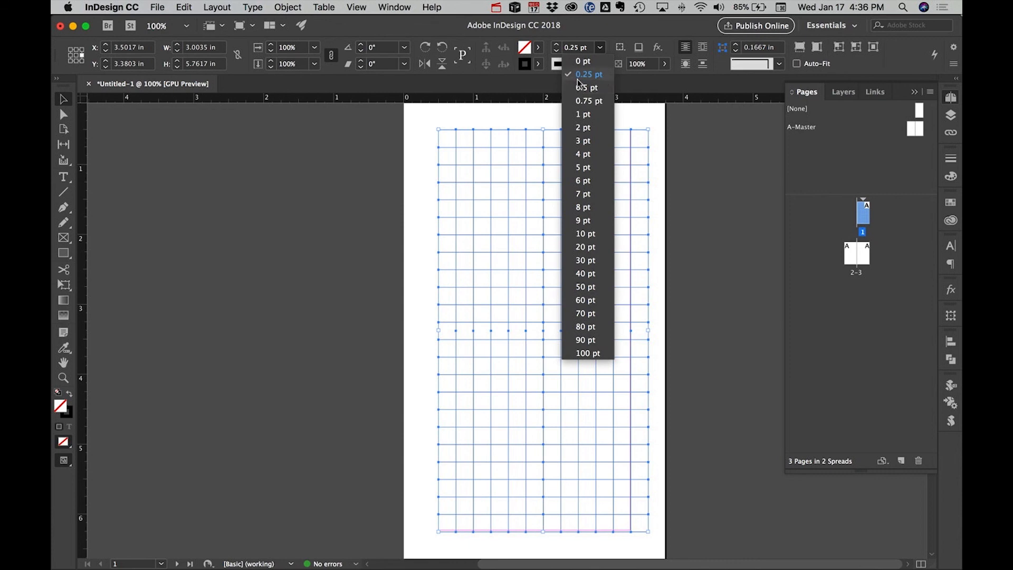
pyautogui.moveTo(593, 94)
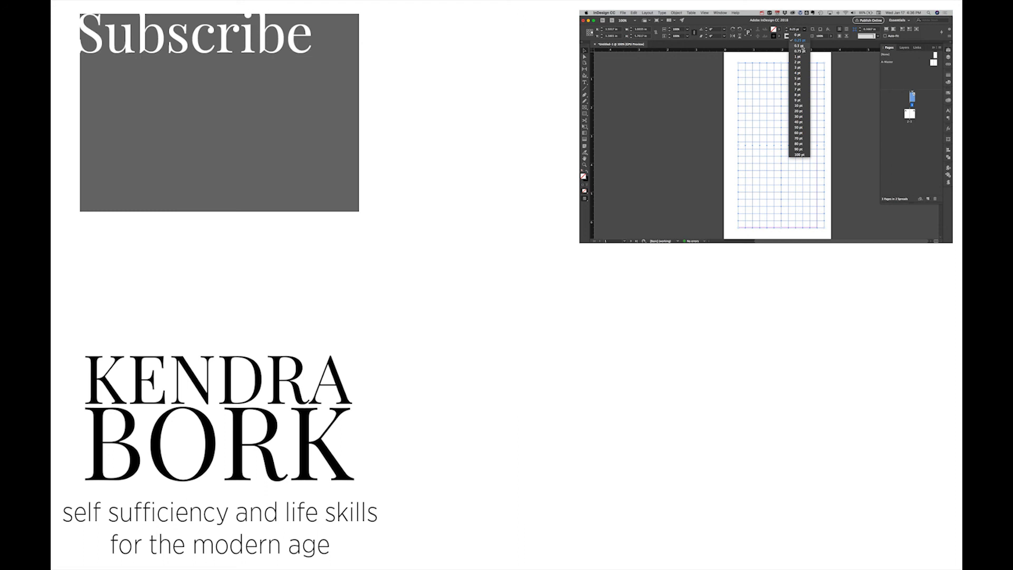
pyautogui.click(799, 56)
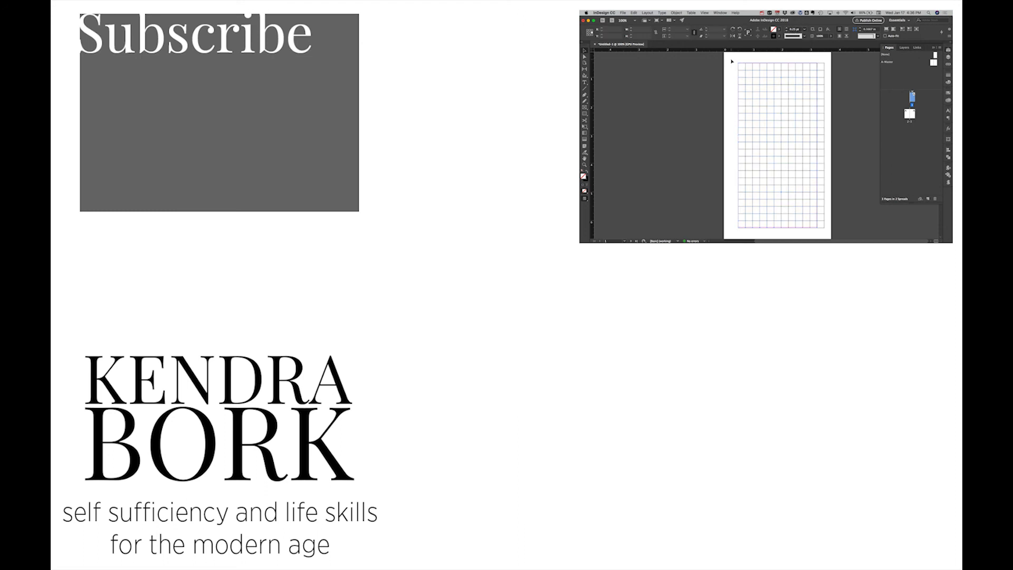